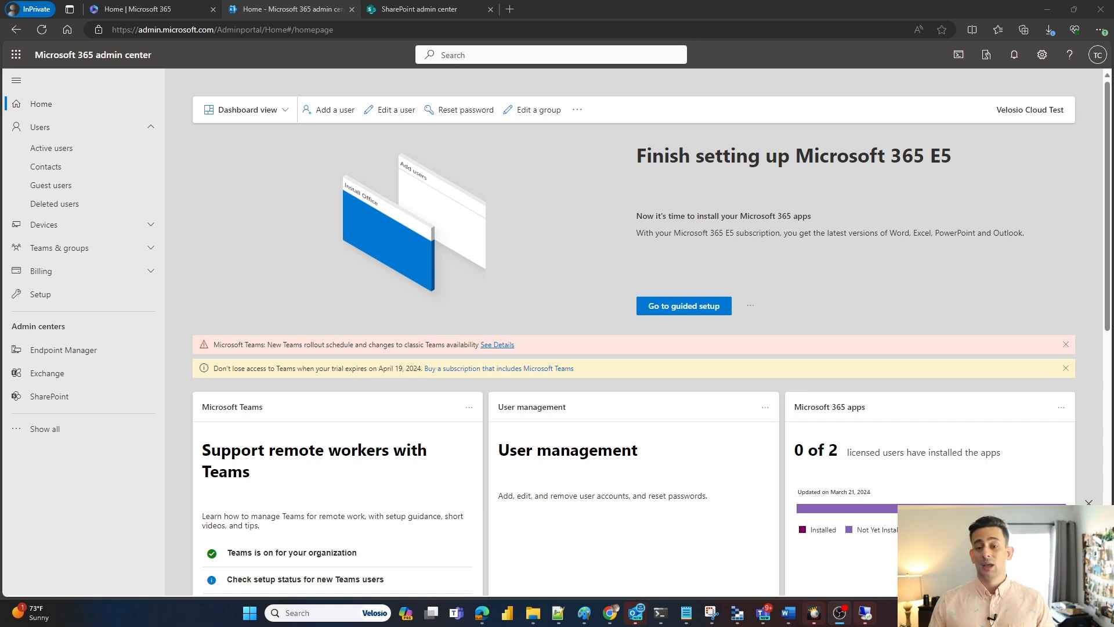
mouse_move(244, 219)
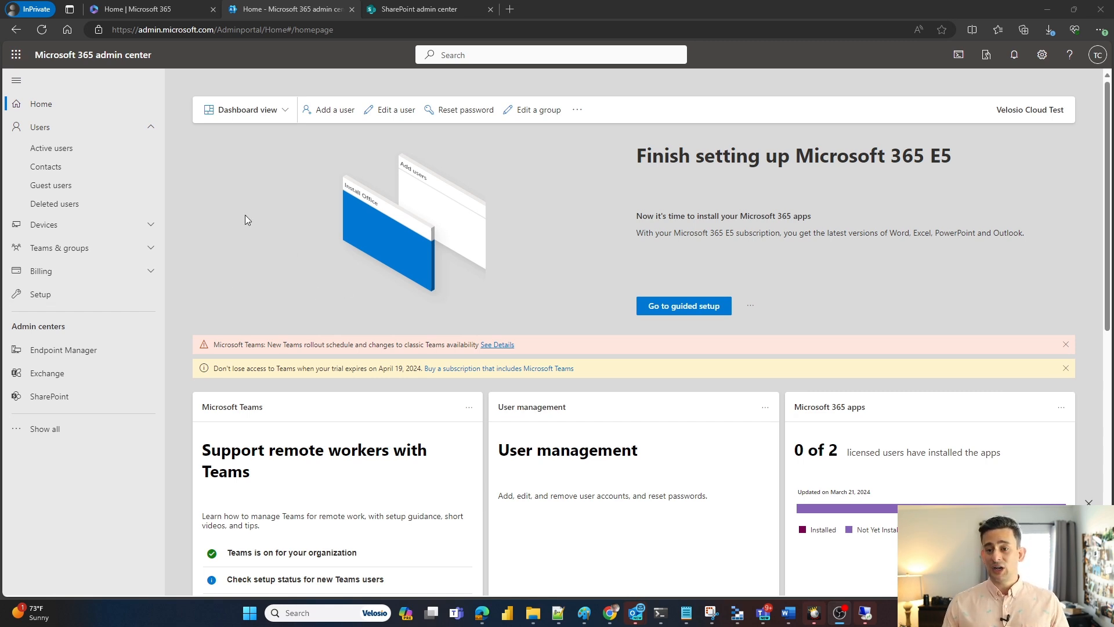
mouse_move(51, 148)
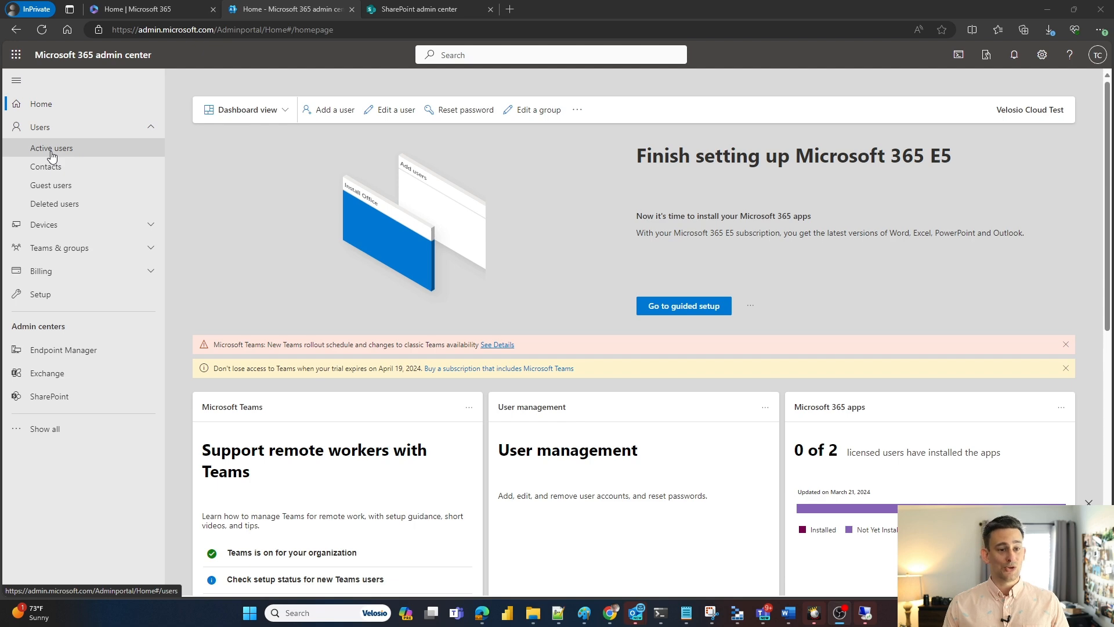
- Go to Users > Active users in the left navigation
click(51, 148)
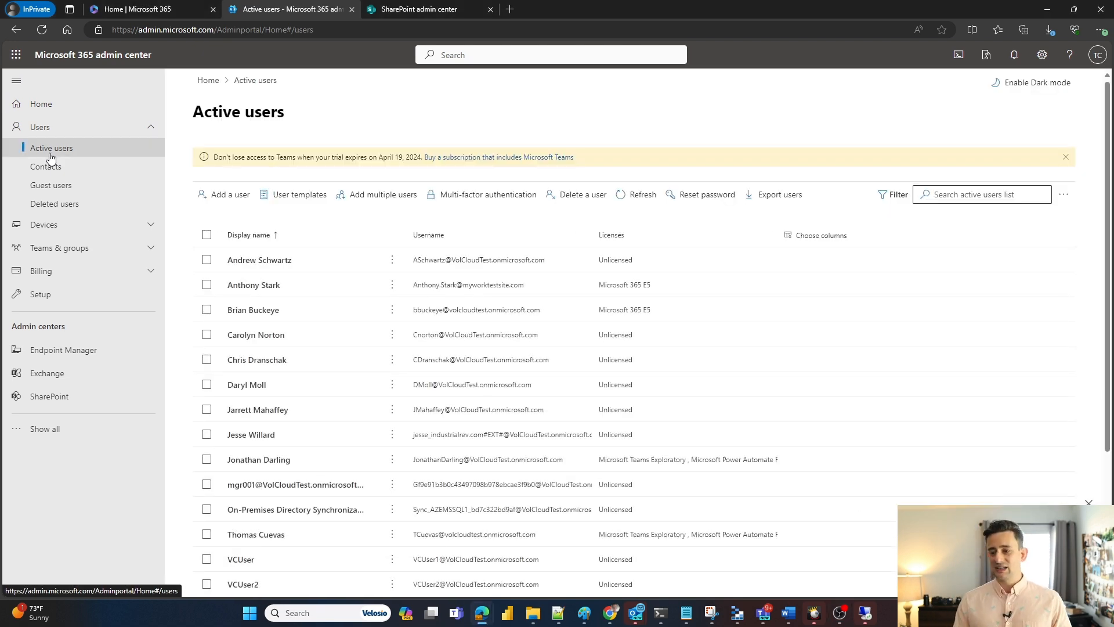
mouse_move(288, 333)
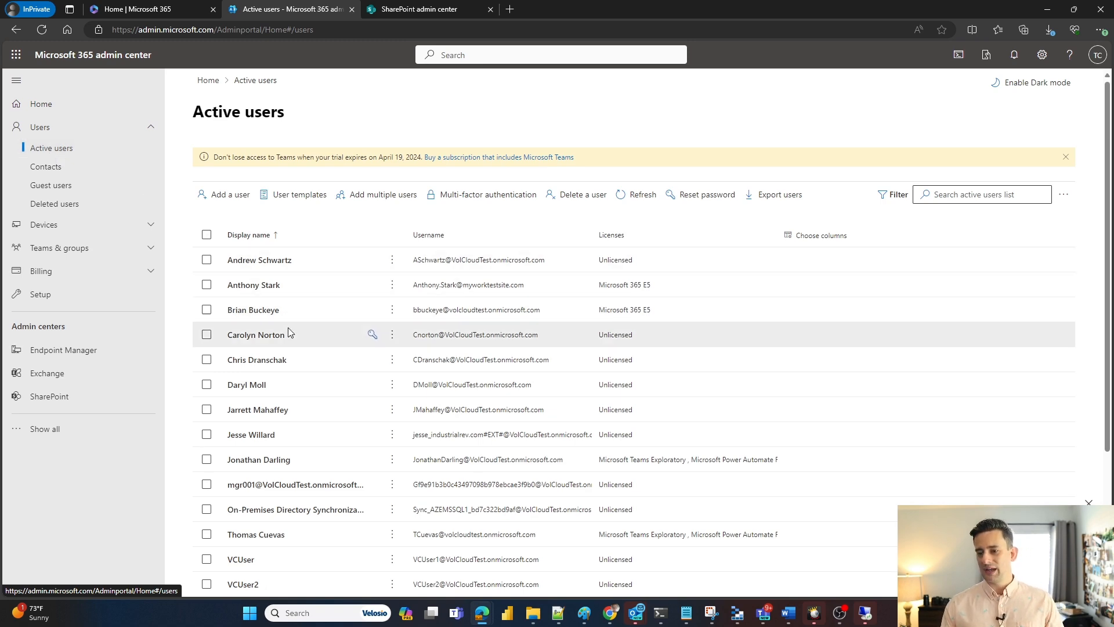
mouse_move(276, 314)
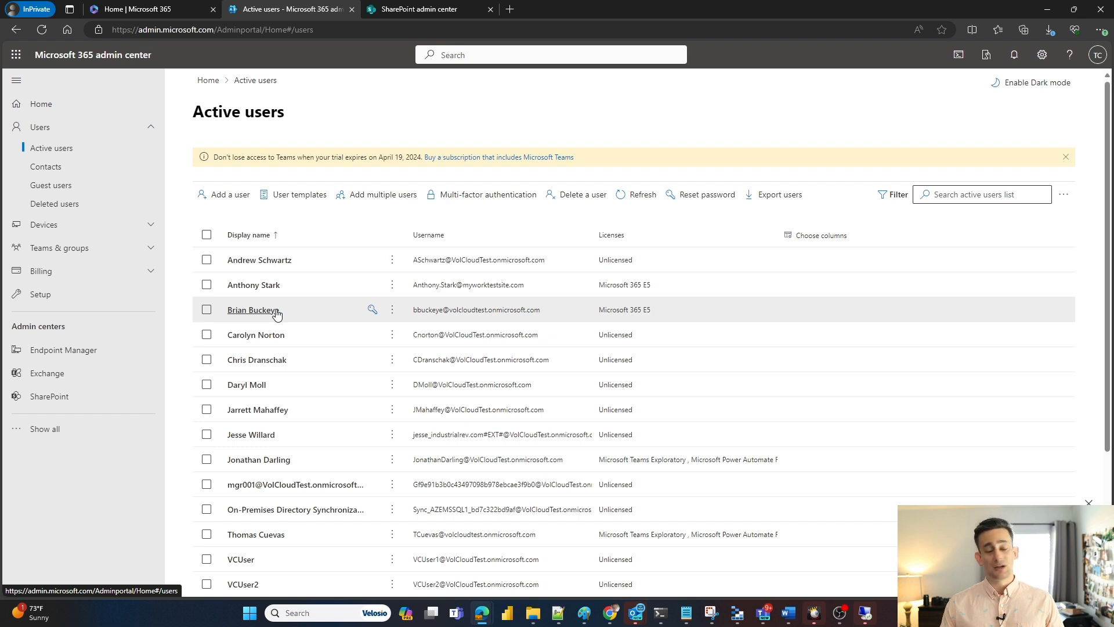
- Open the third user's details panel from the Active users list
click(253, 309)
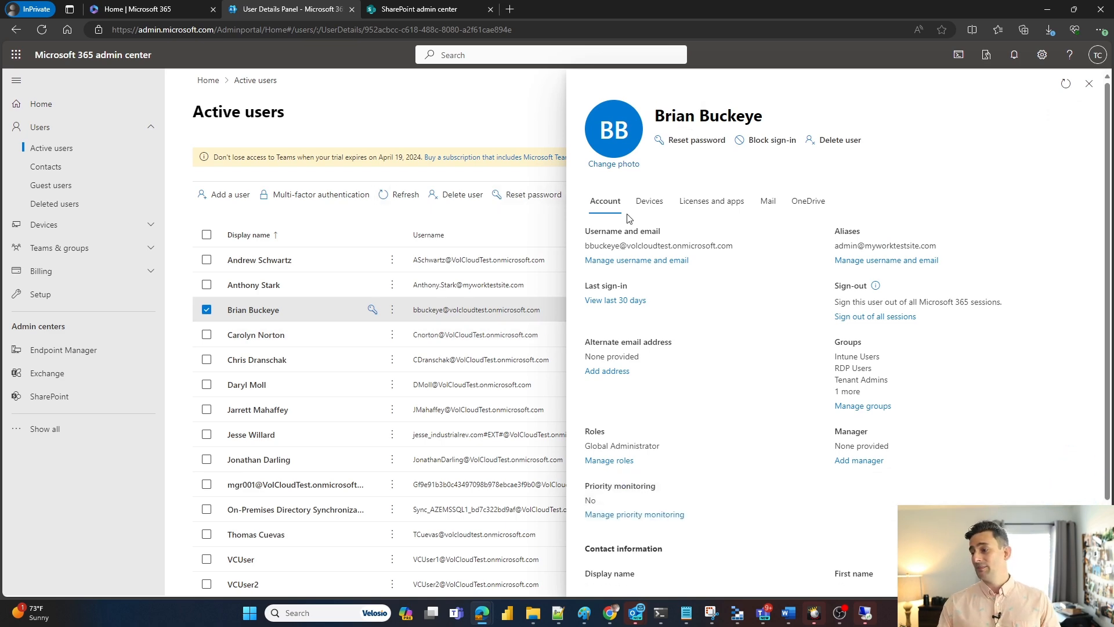
mouse_move(808, 200)
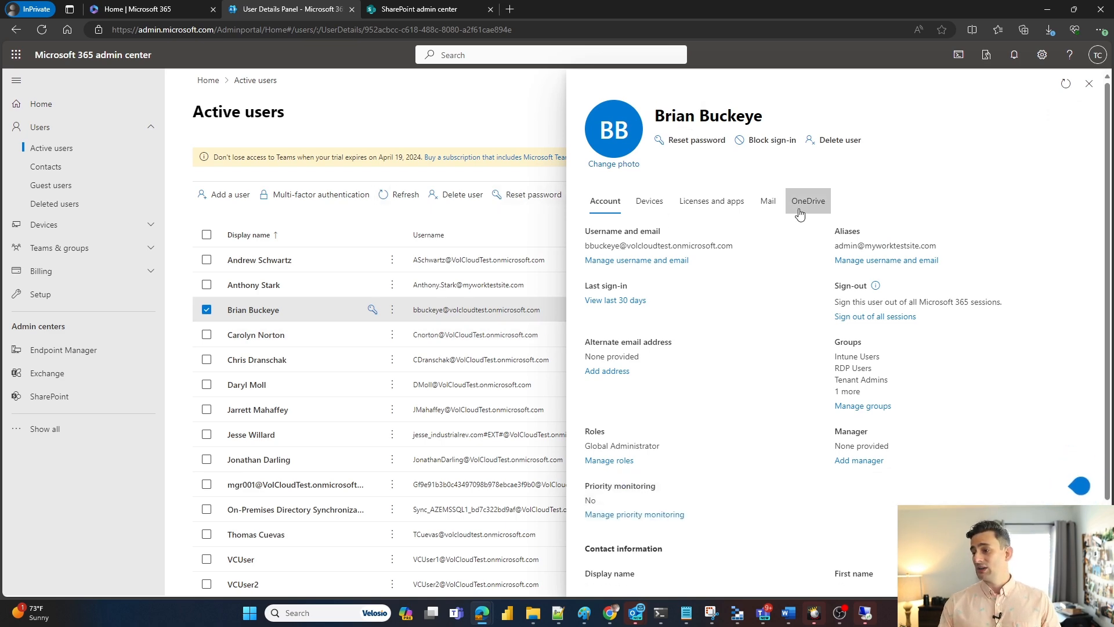
- Switch the user details panel to the OneDrive tab
click(807, 200)
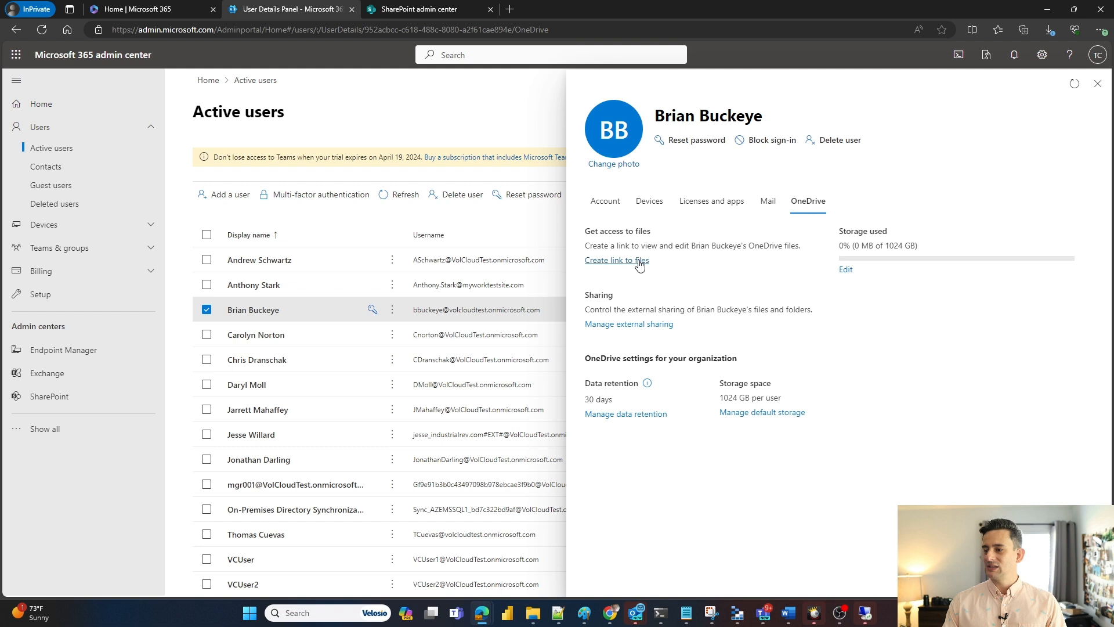
click(616, 260)
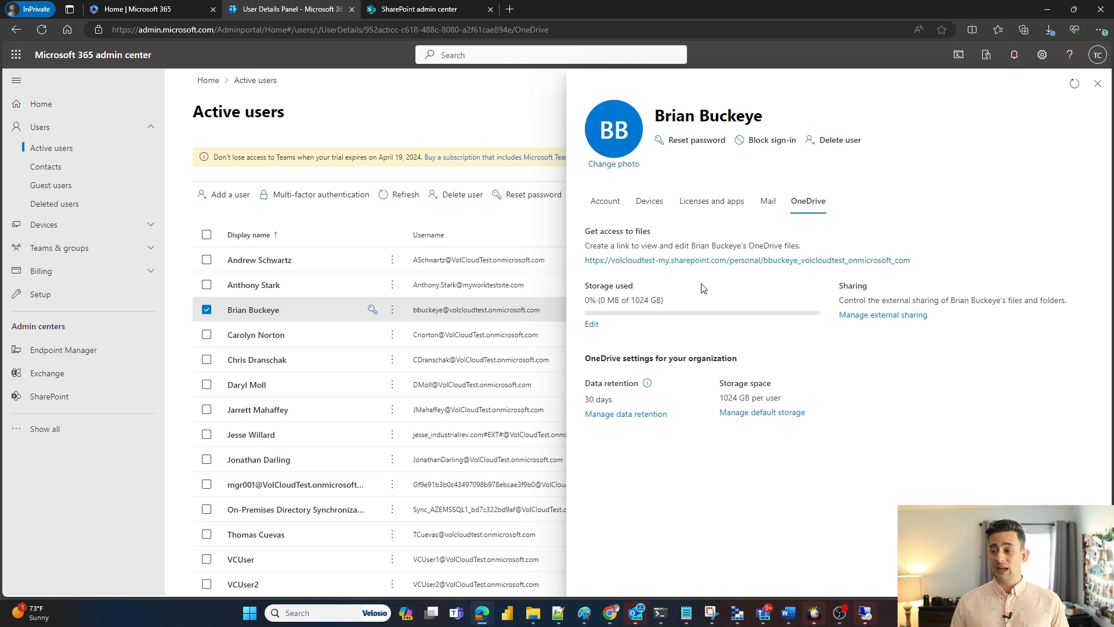
mouse_move(722, 271)
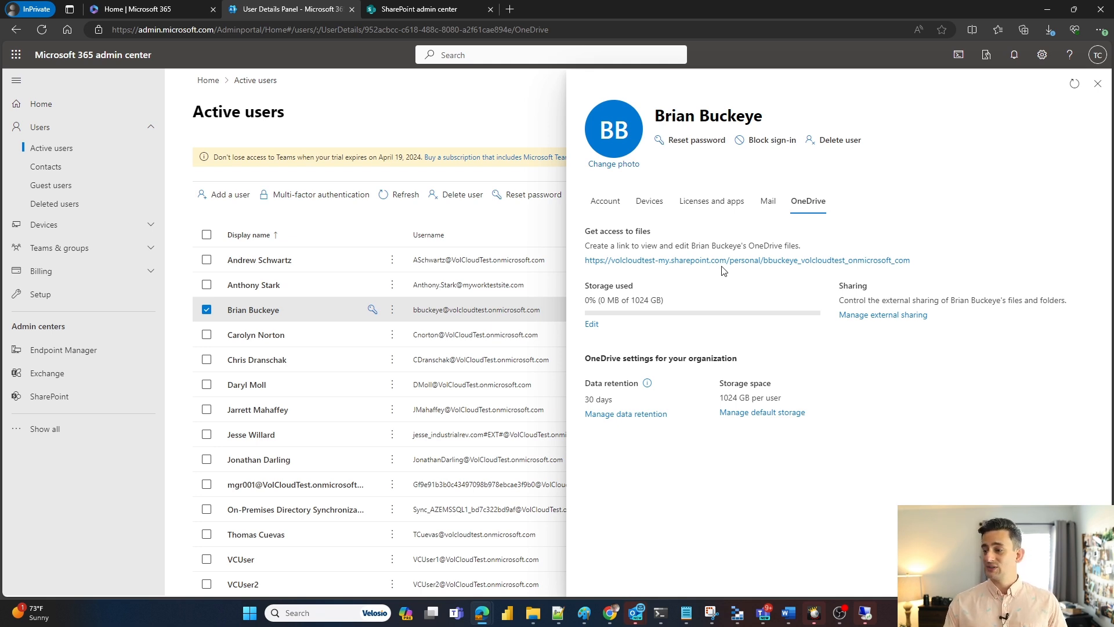
mouse_move(737, 263)
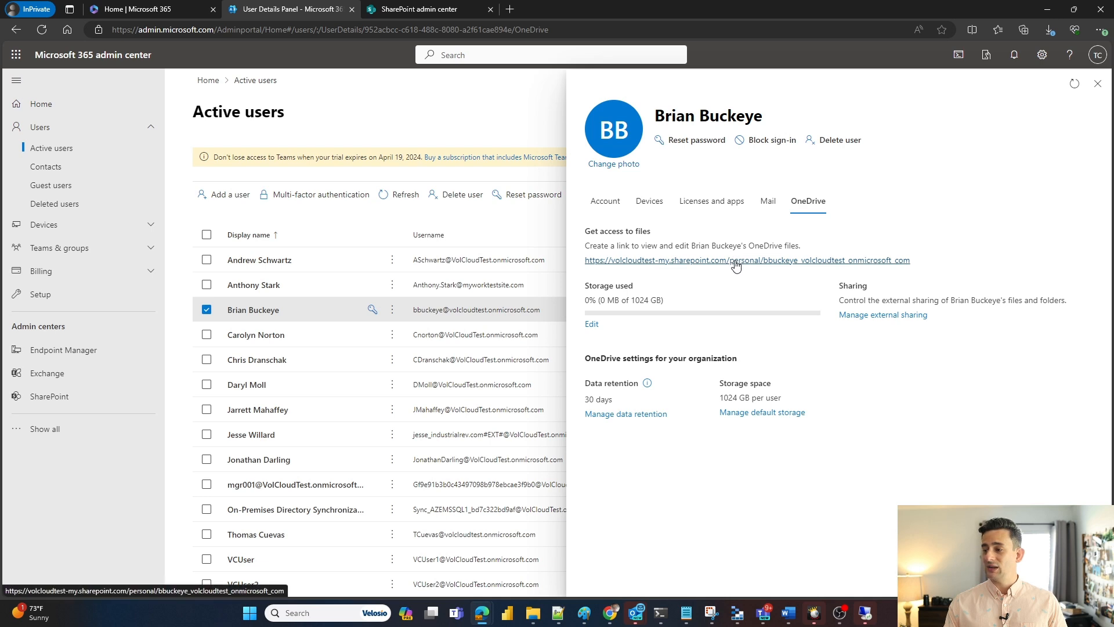
click(746, 260)
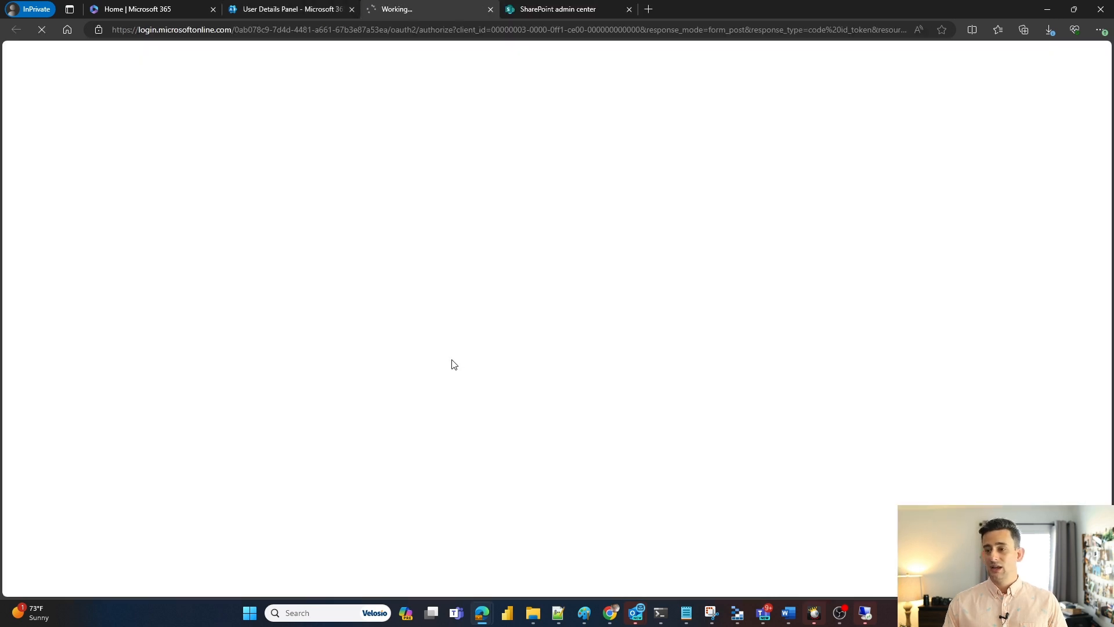